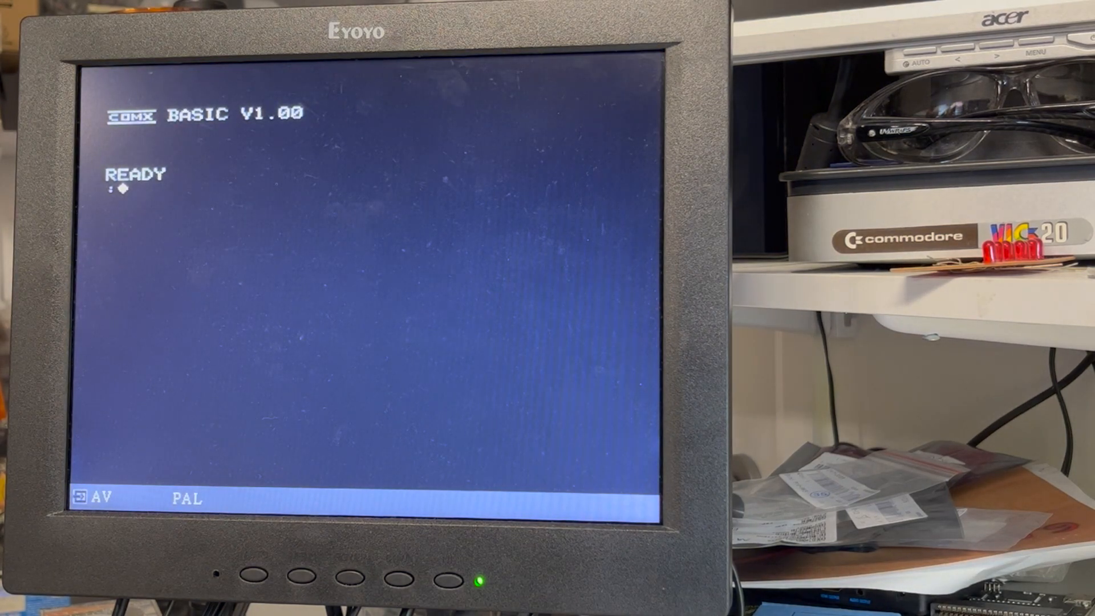
text(GITDFHGVJBJ)
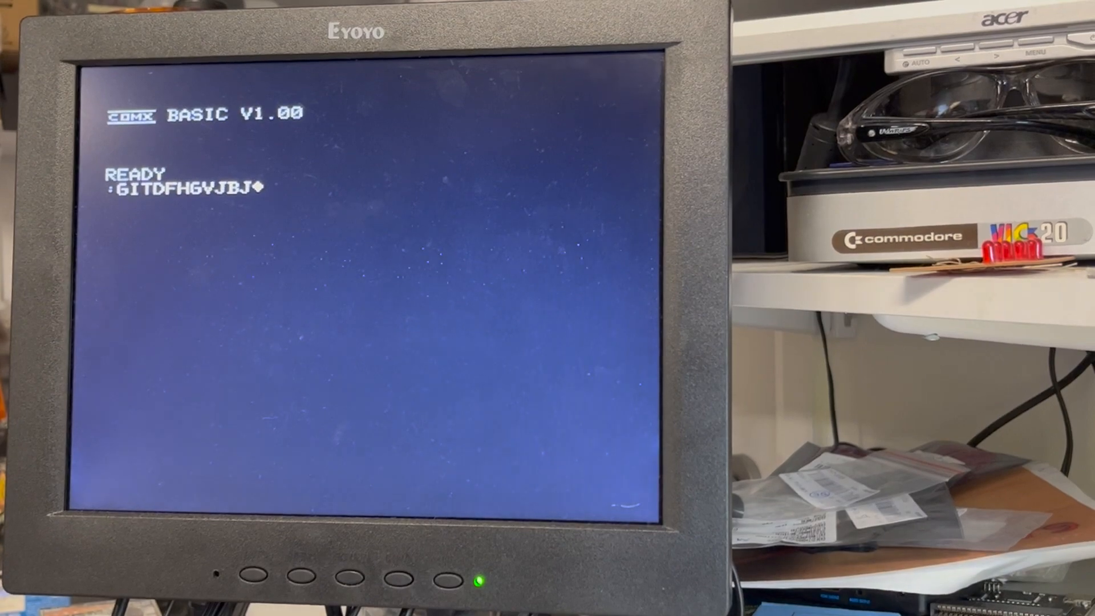